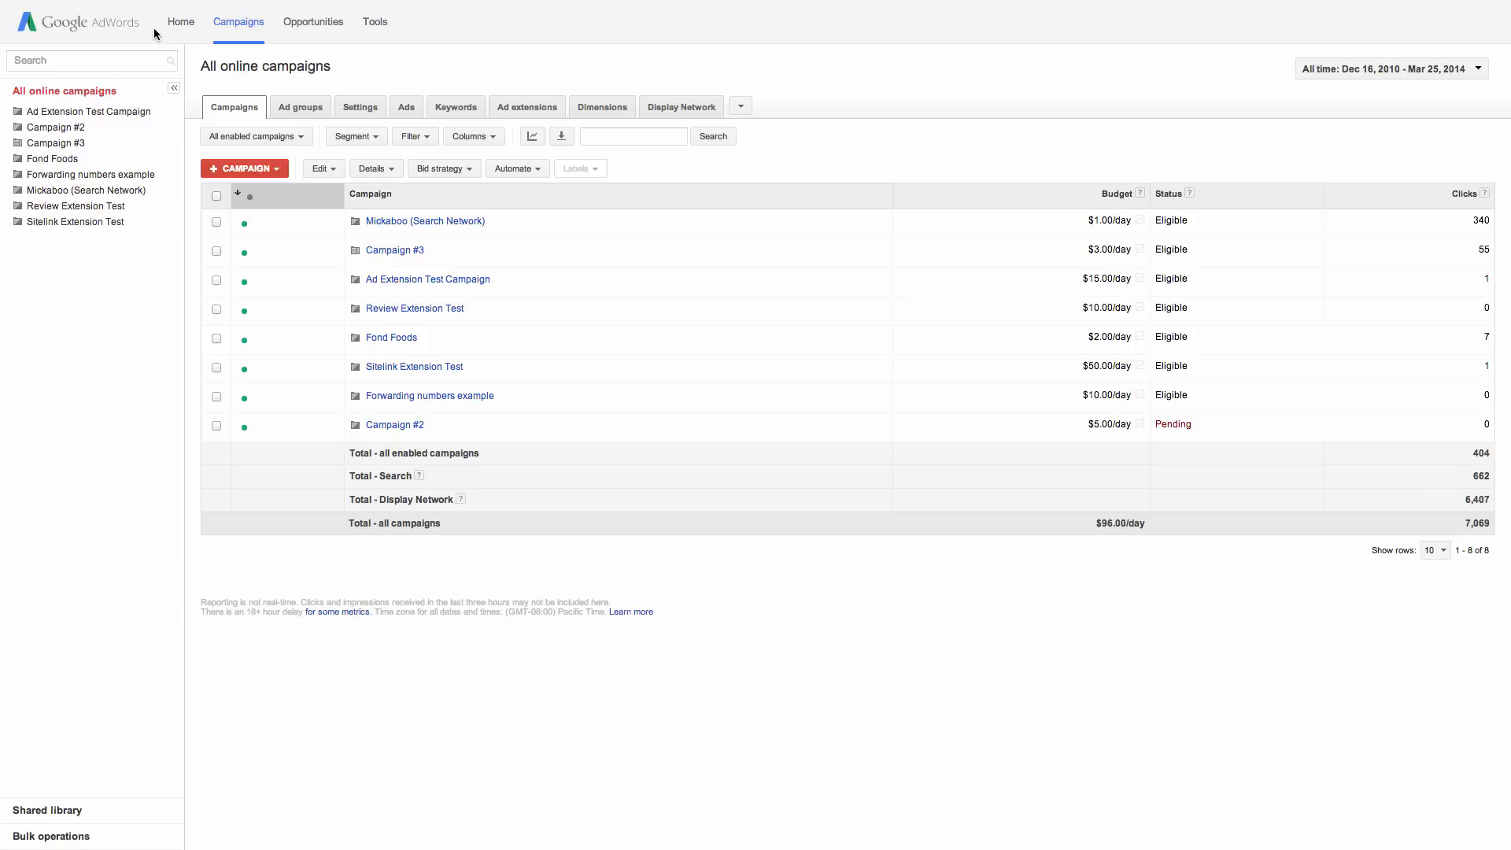
mouse_move(457, 105)
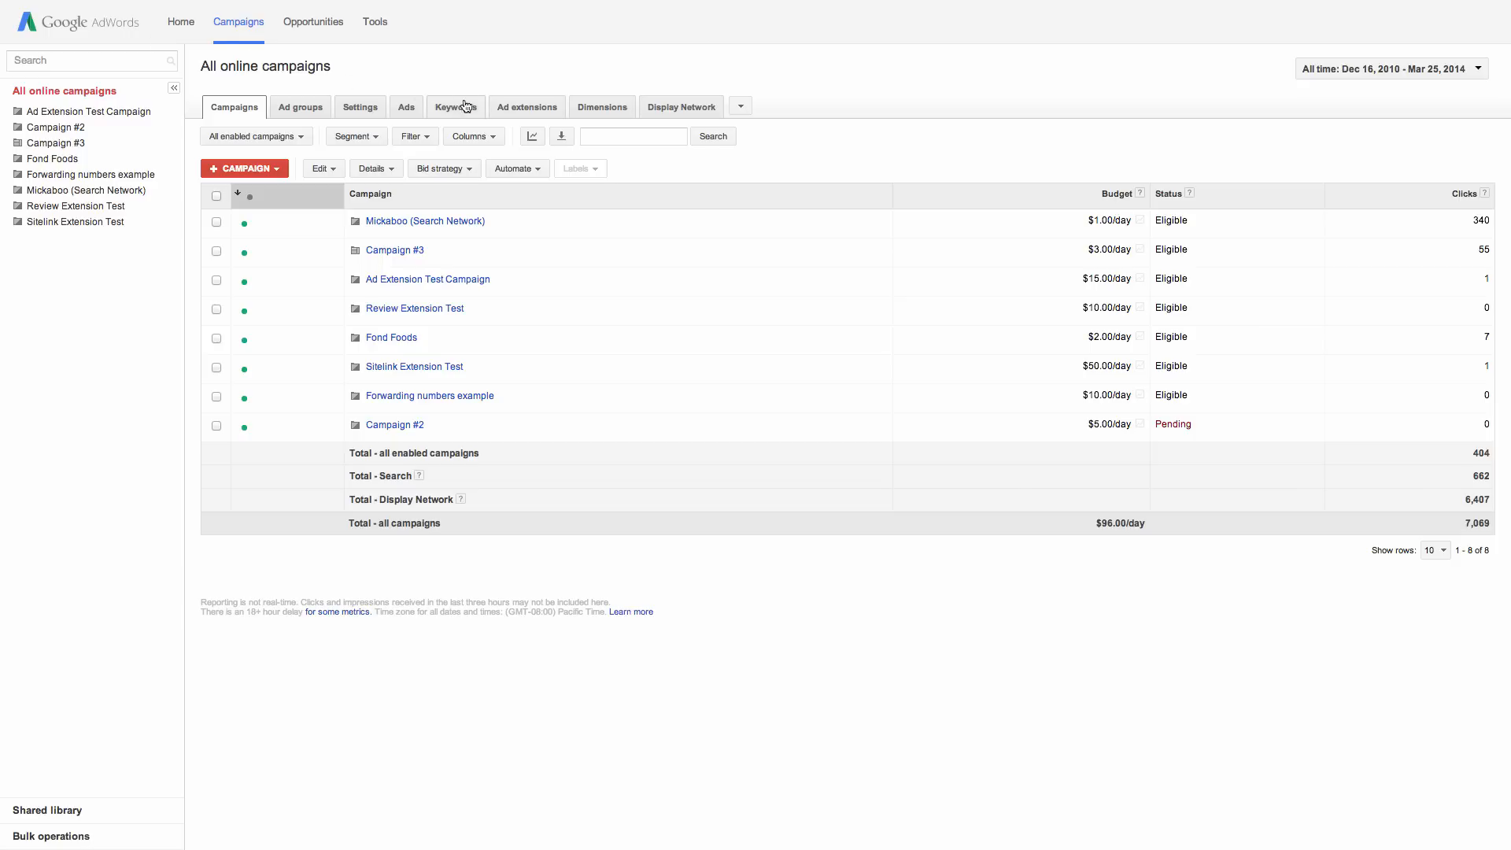
- Show the keywords list across all online campaigns
left_click(454, 107)
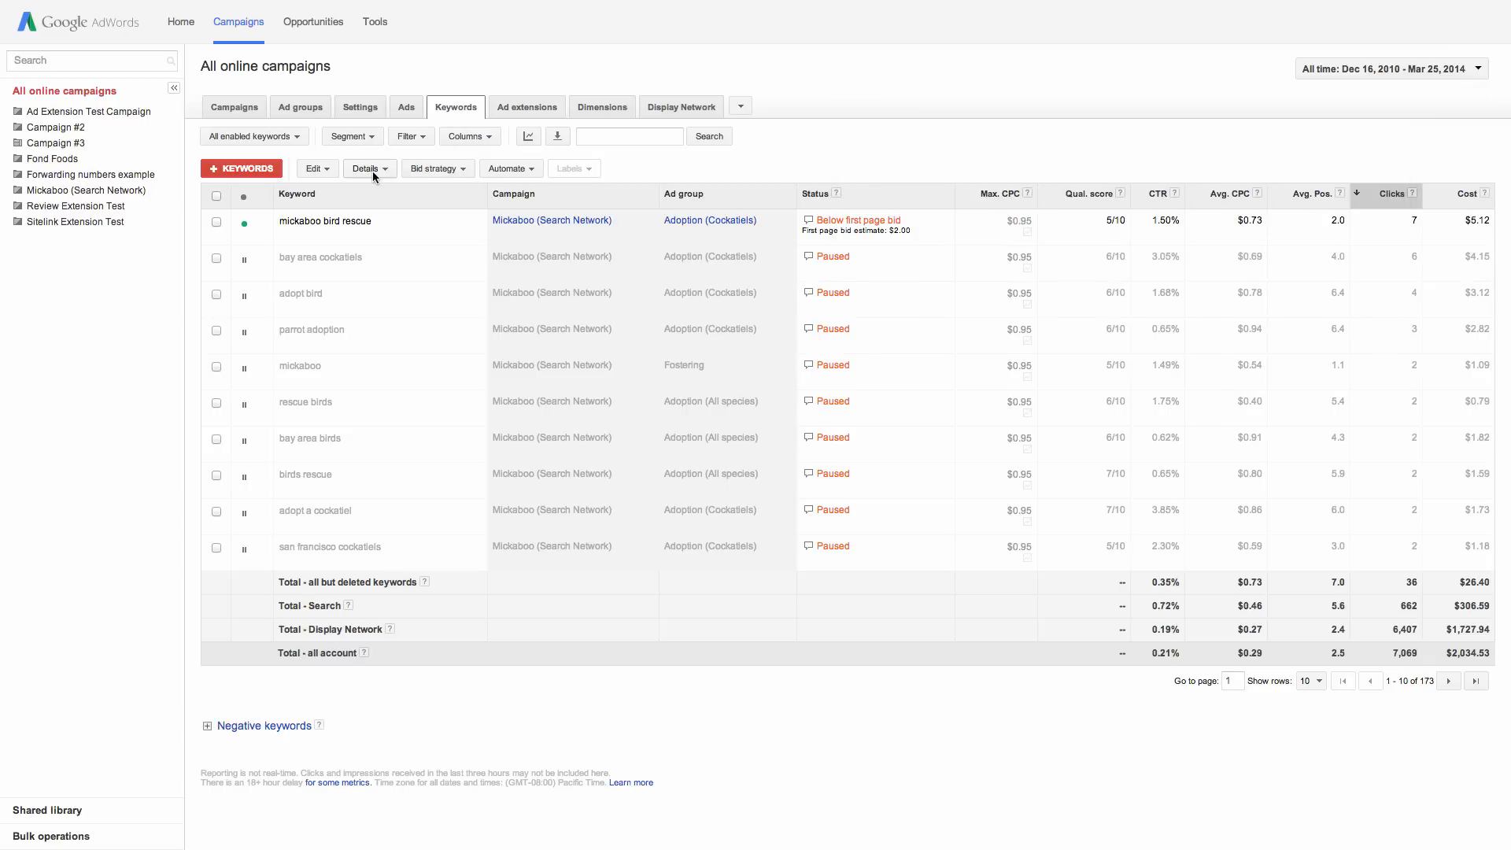
- Show the search terms report for all keywords via the Details menu
left_click(367, 168)
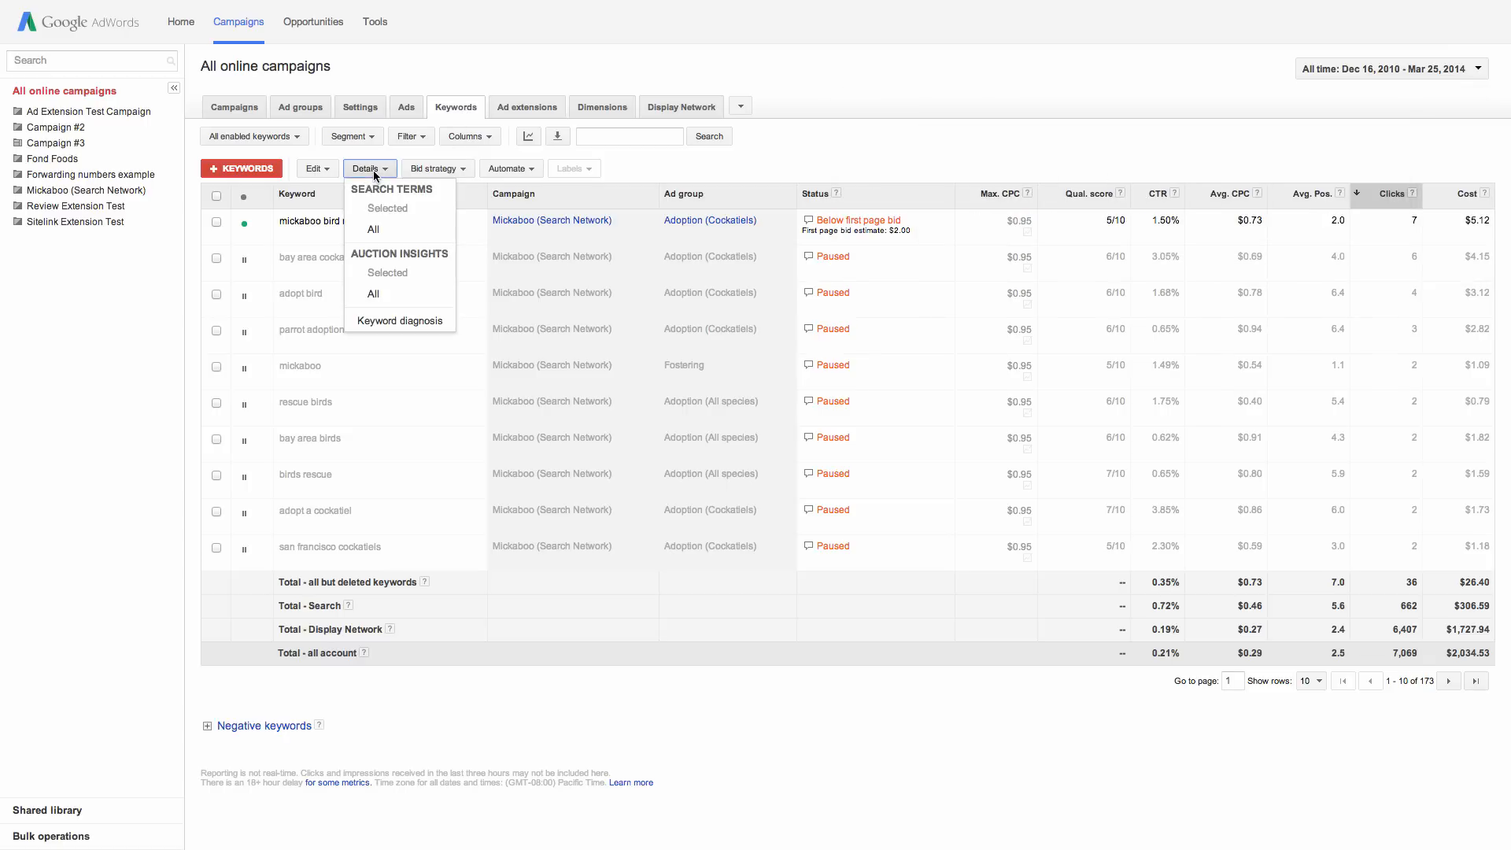
mouse_move(373, 229)
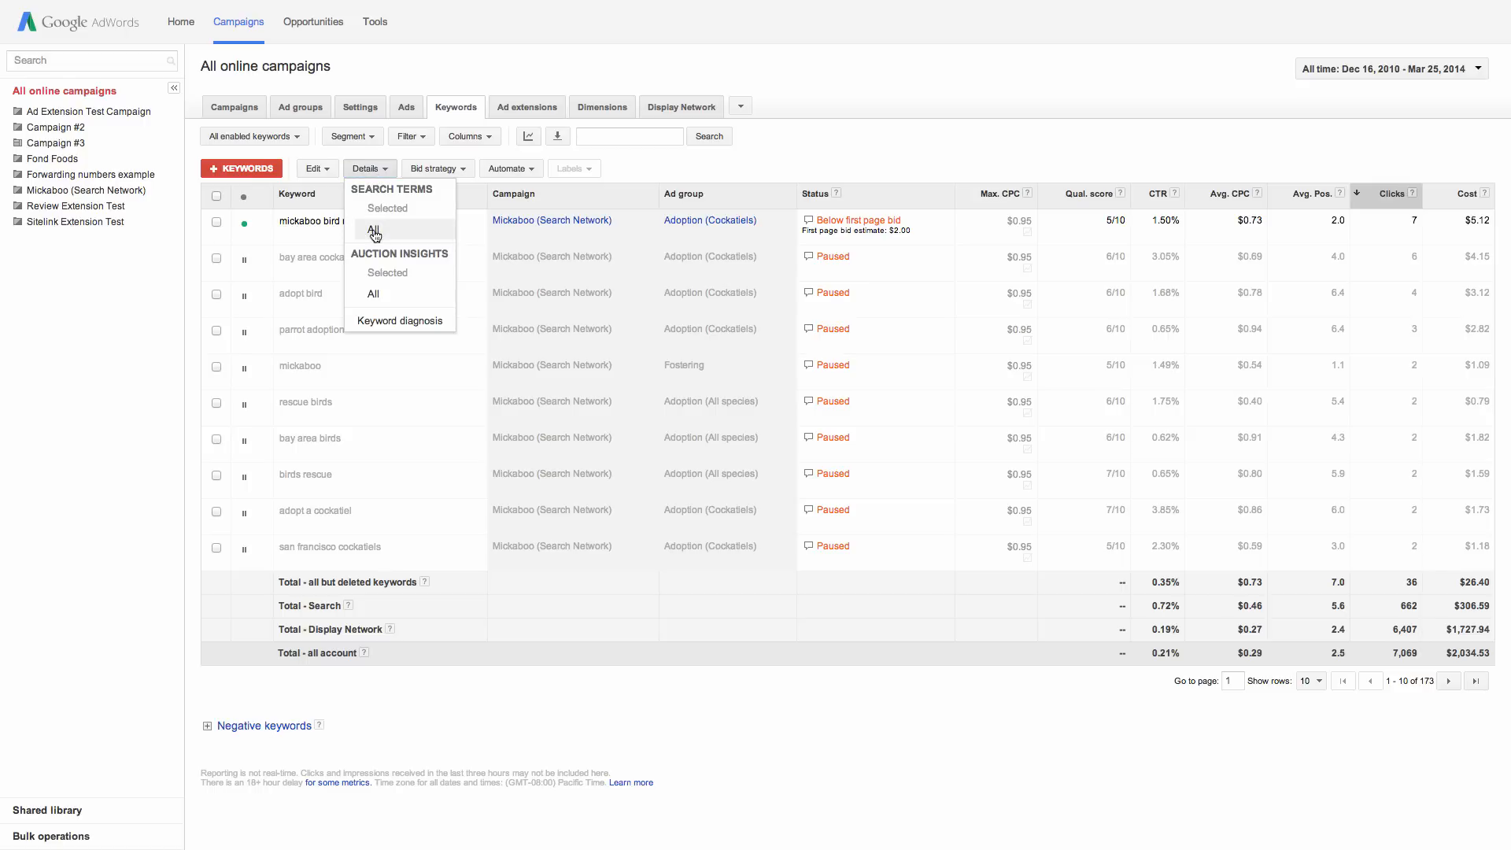
left_click(372, 230)
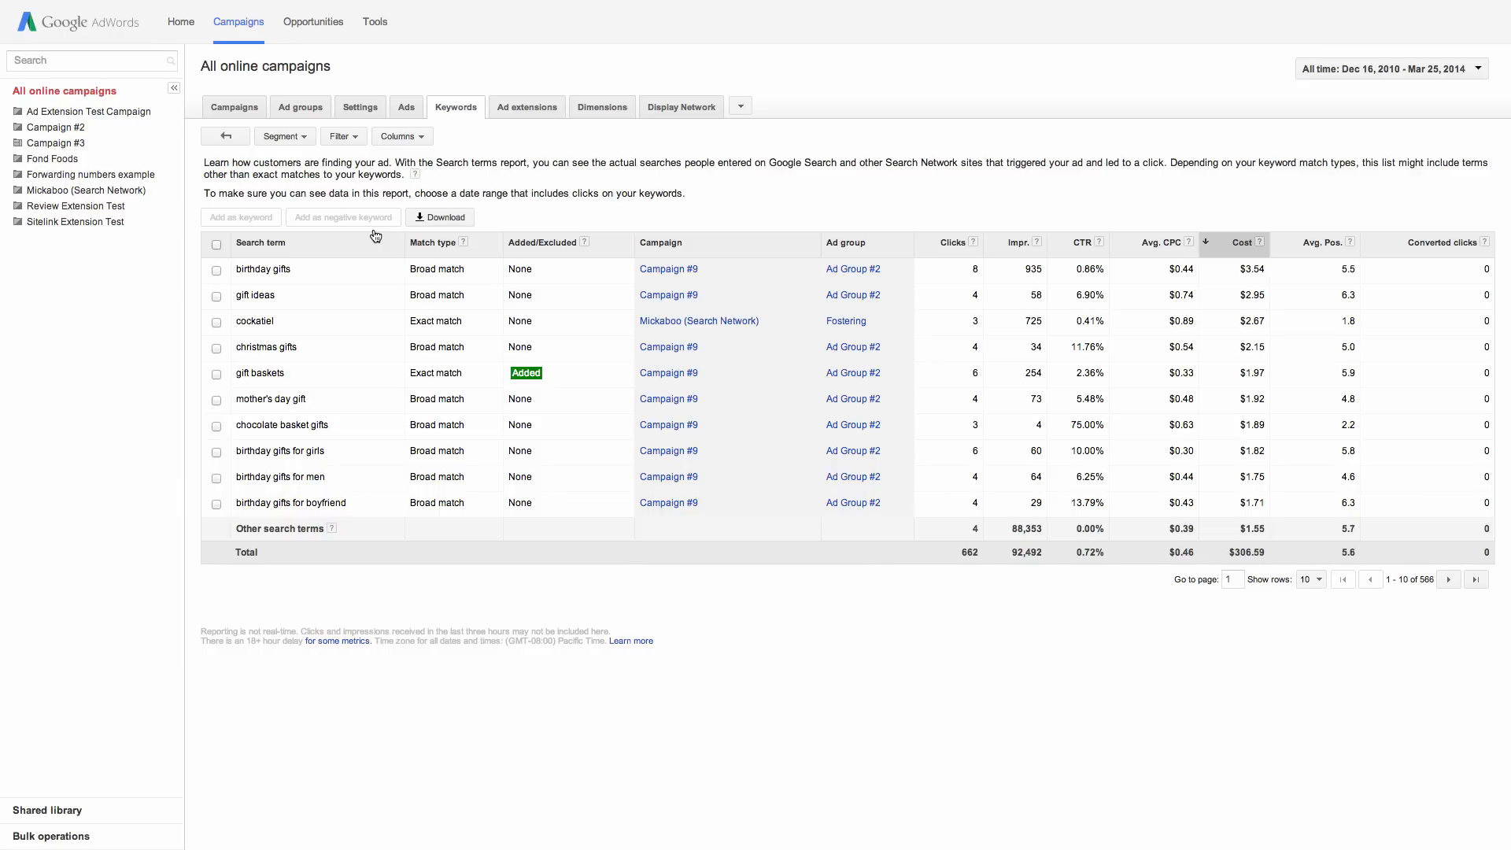
- Back on the keywords list, show search terms for only the 'mickaboo bird rescue' keyword
left_click(455, 107)
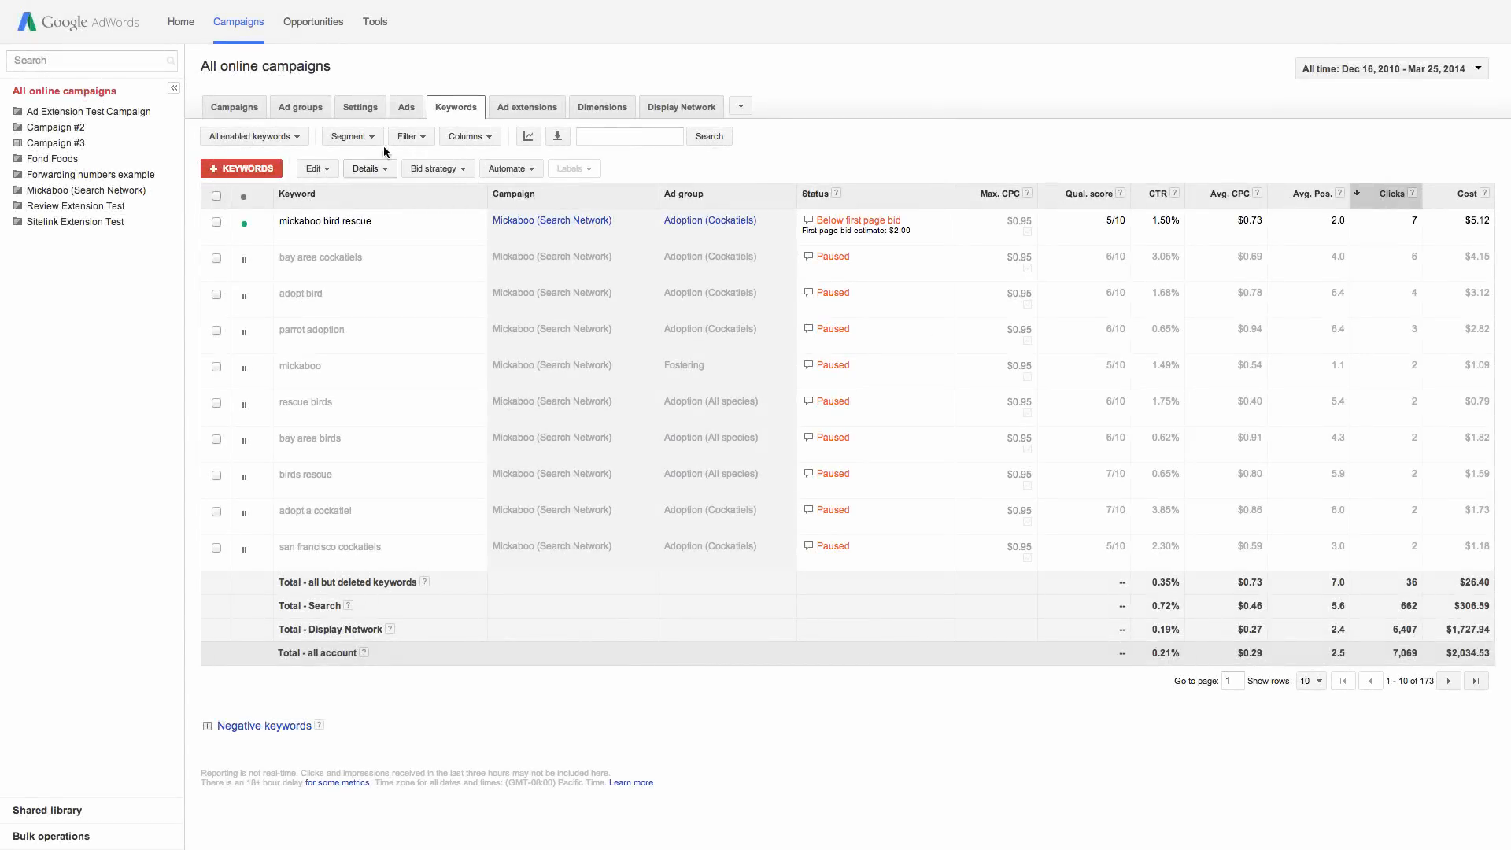
left_click(216, 224)
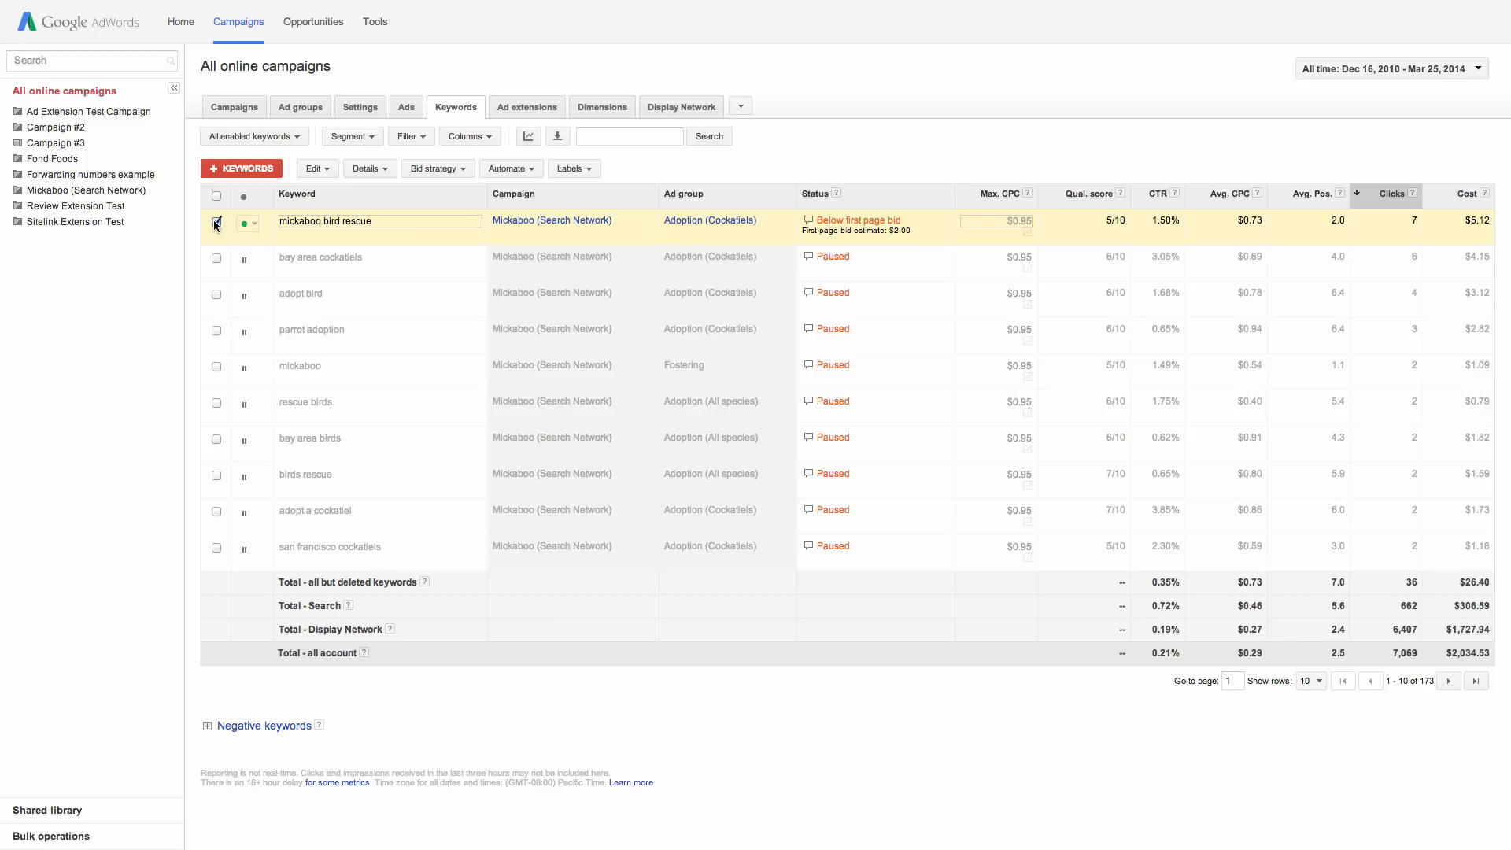
left_click(216, 222)
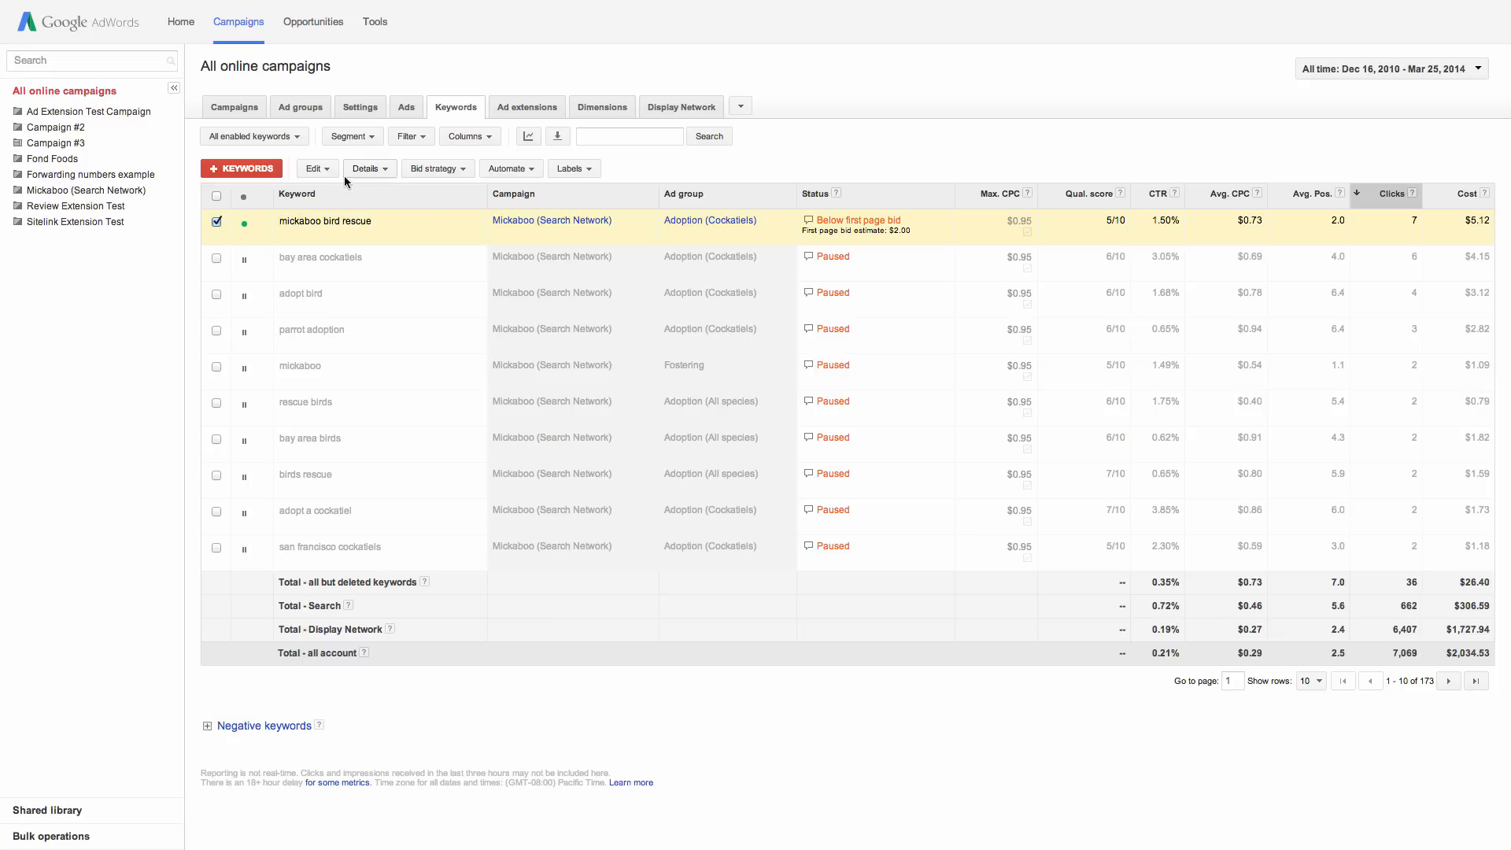
left_click(366, 169)
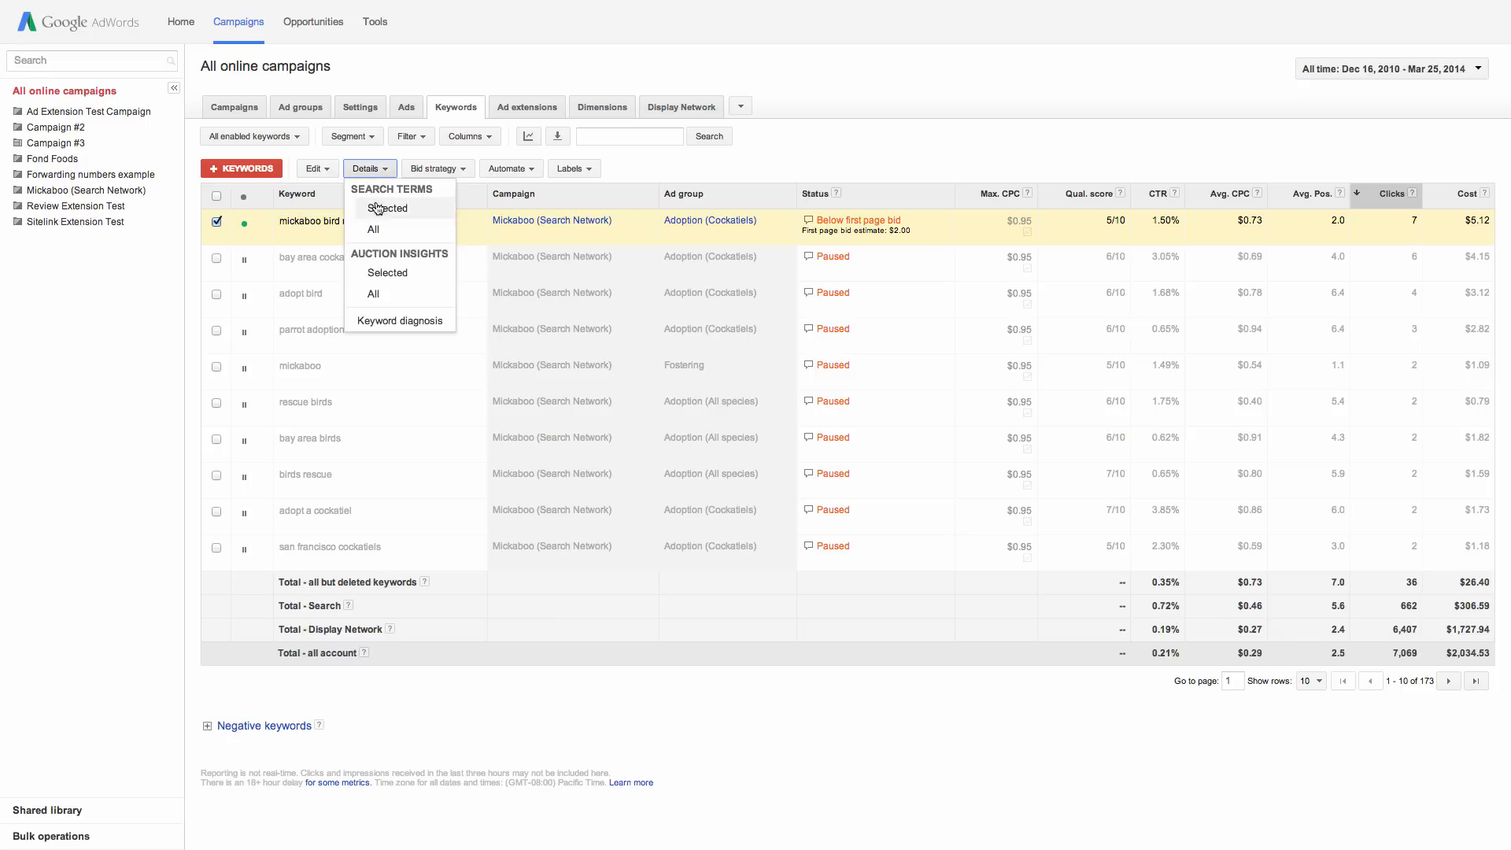
left_click(387, 208)
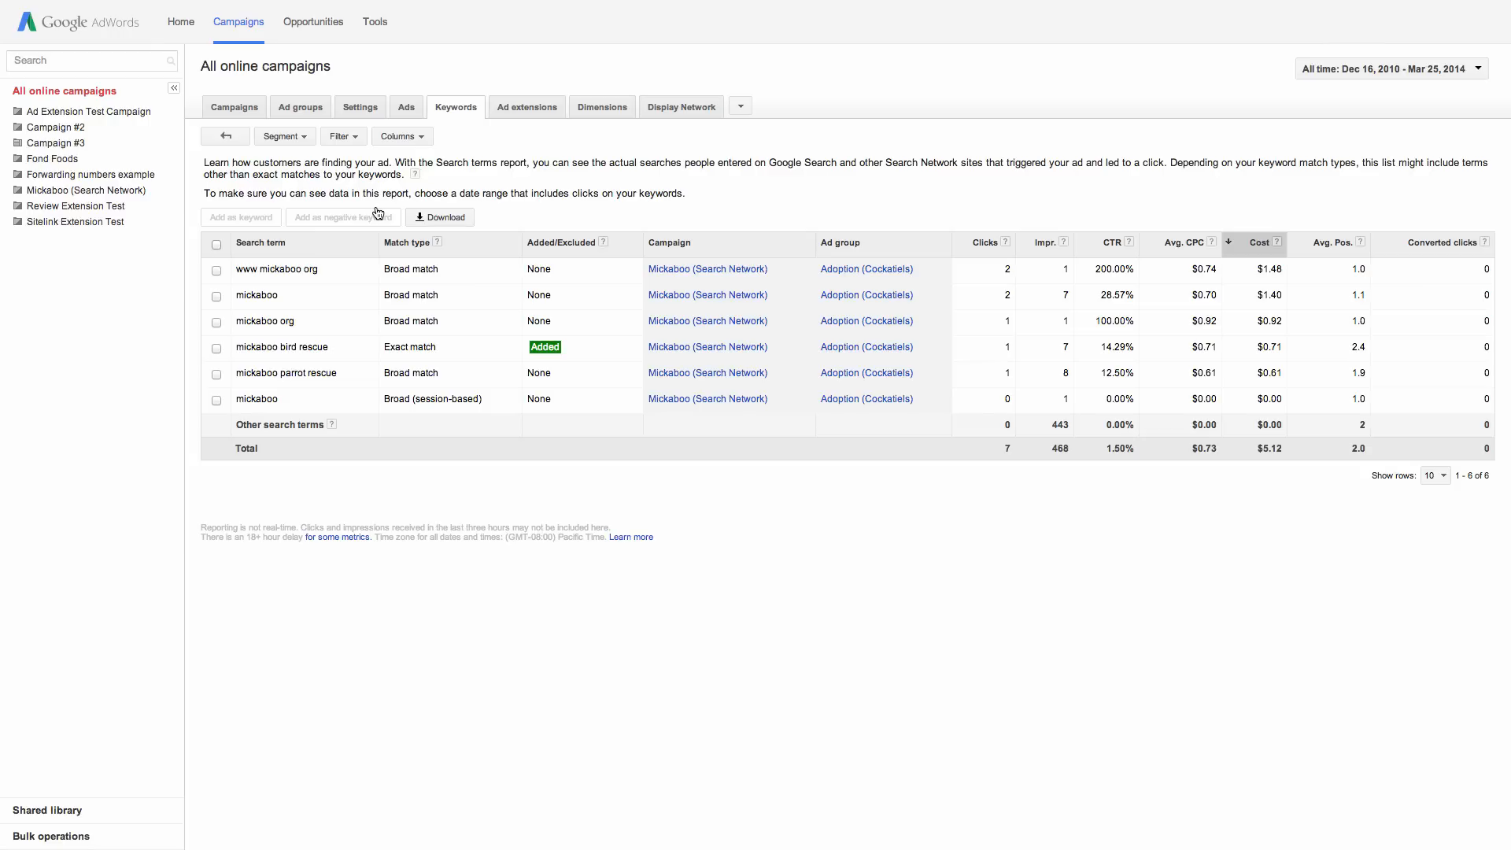
mouse_move(354, 431)
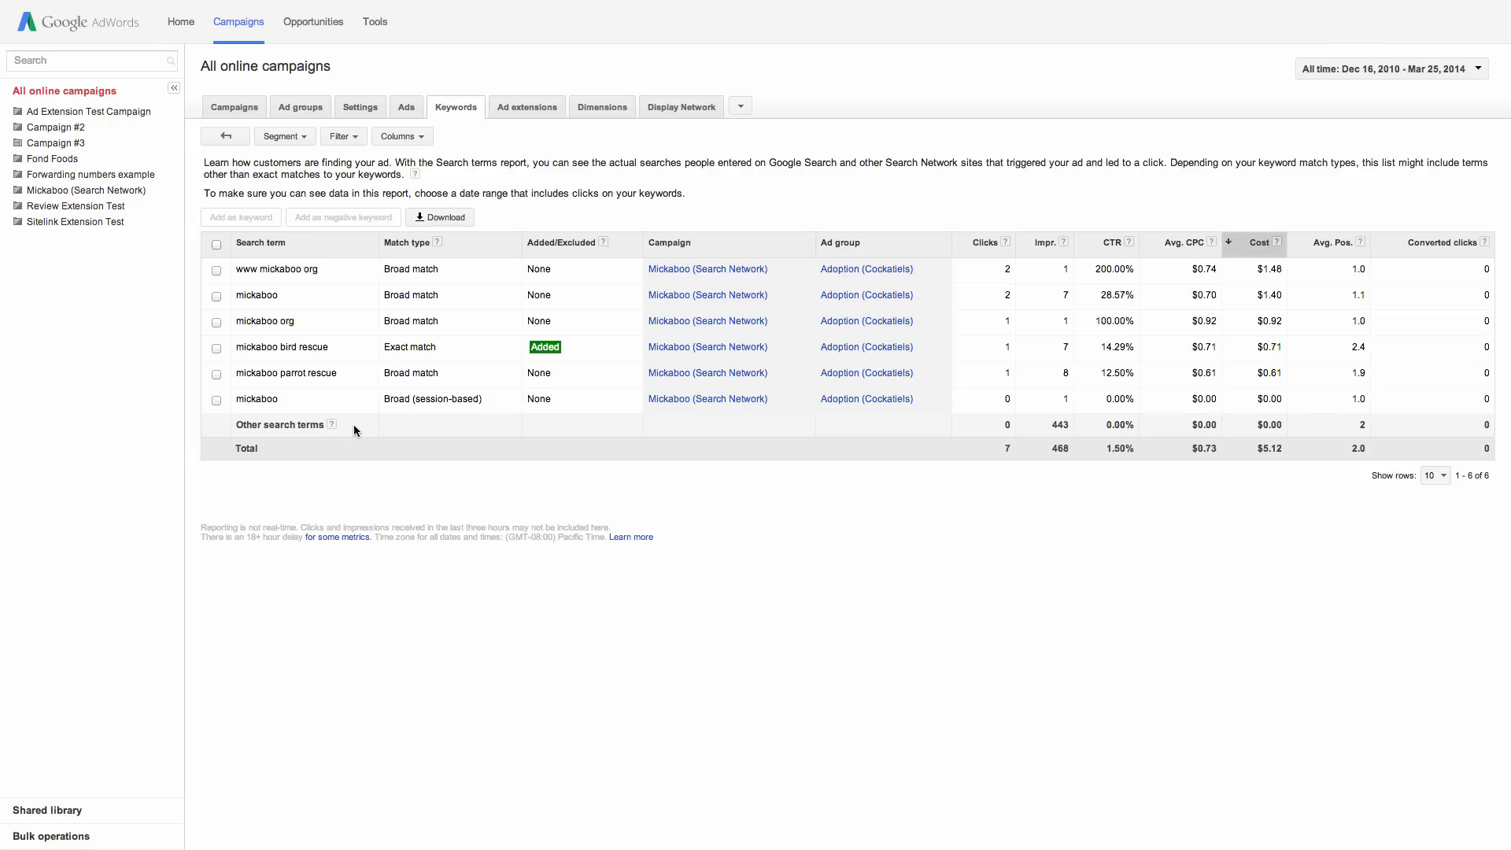
mouse_move(357, 438)
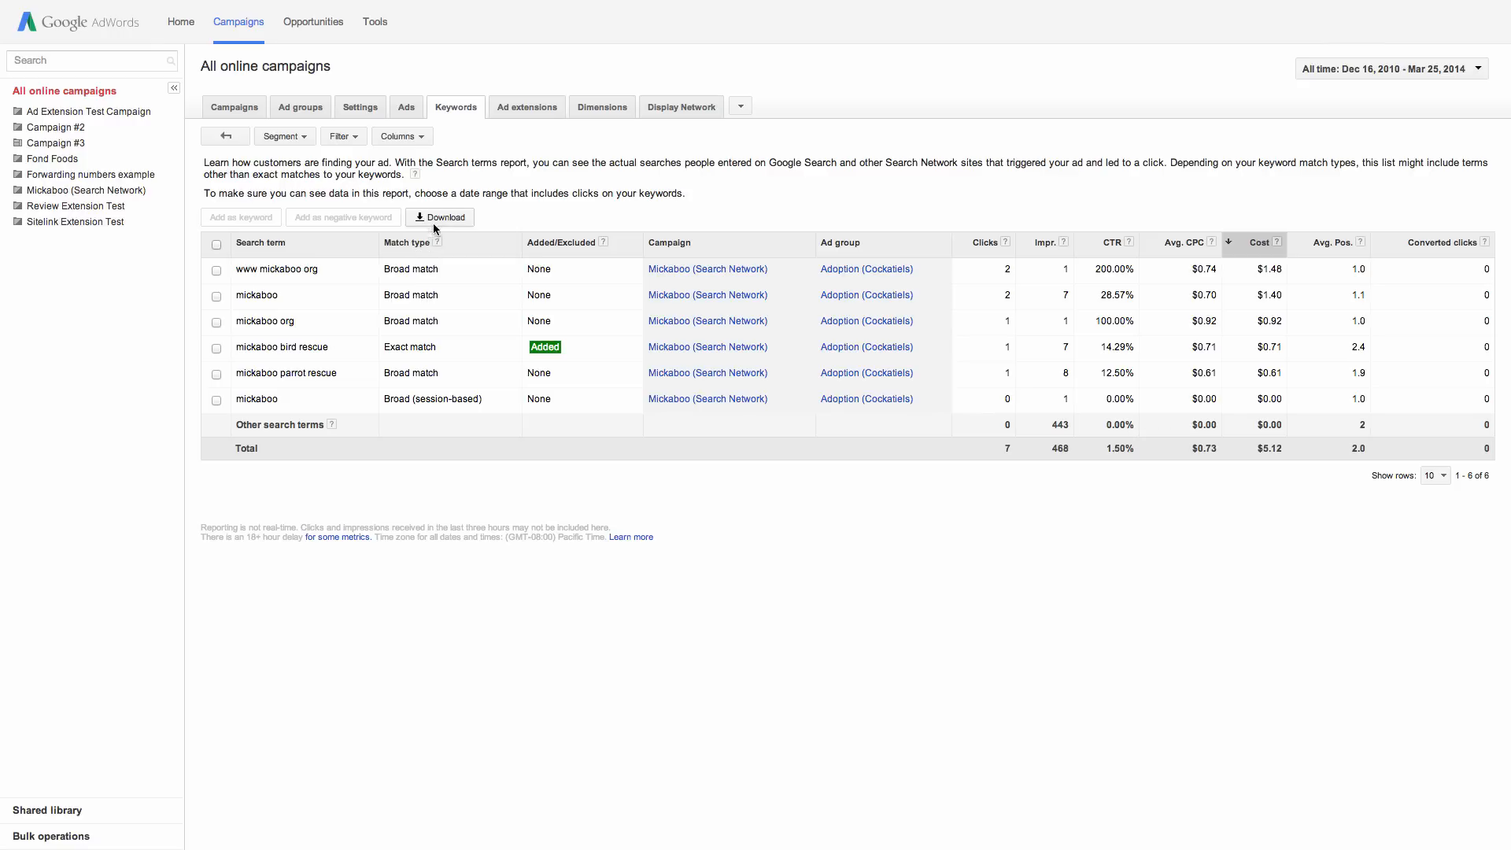
- Save the 'mickaboo bird rescue' search term as an ad-group-level negative keyword
left_click(439, 215)
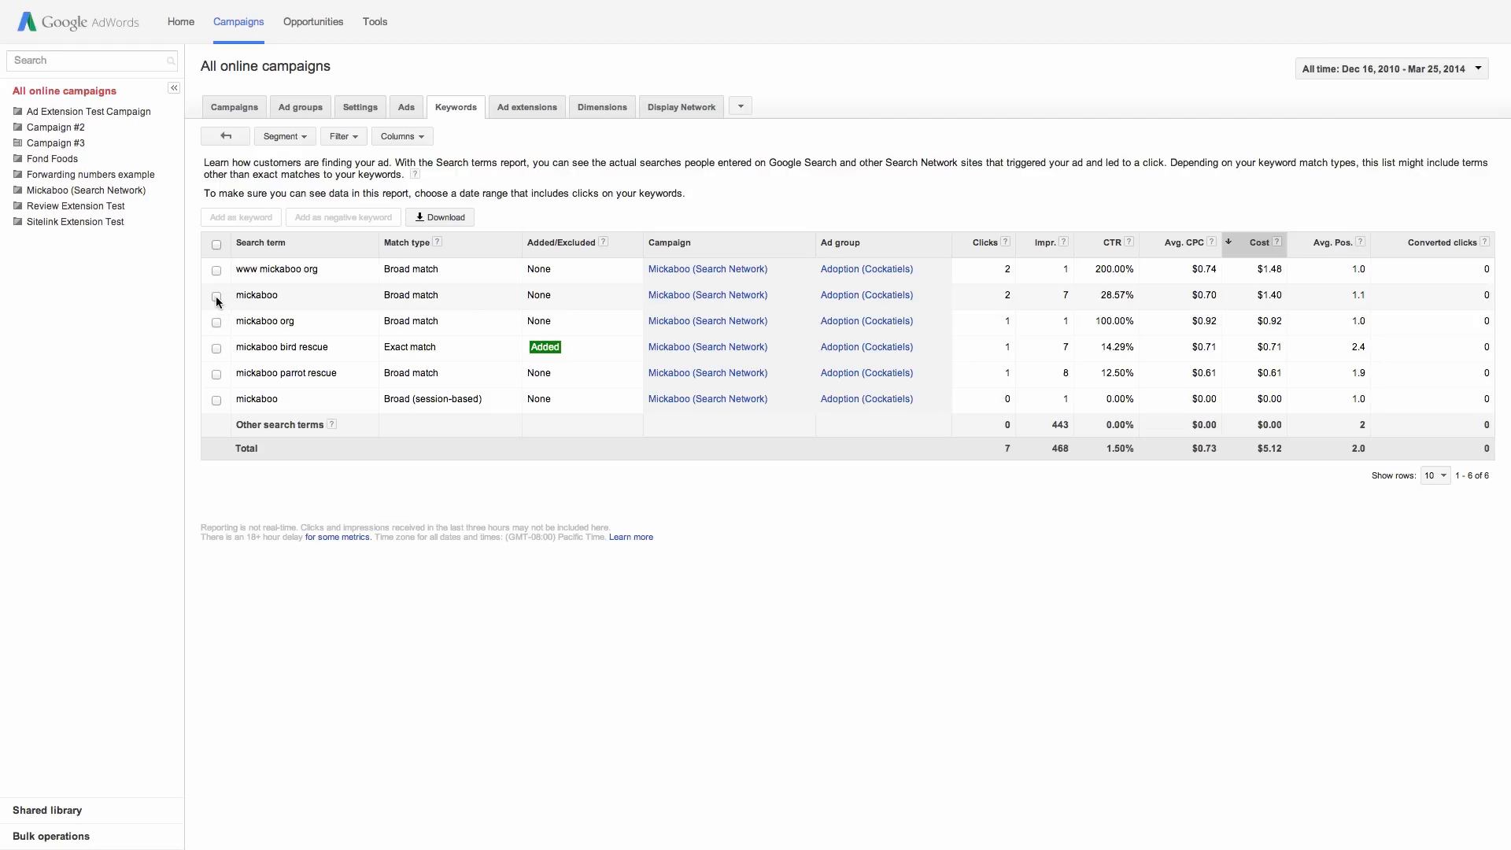
left_click(216, 294)
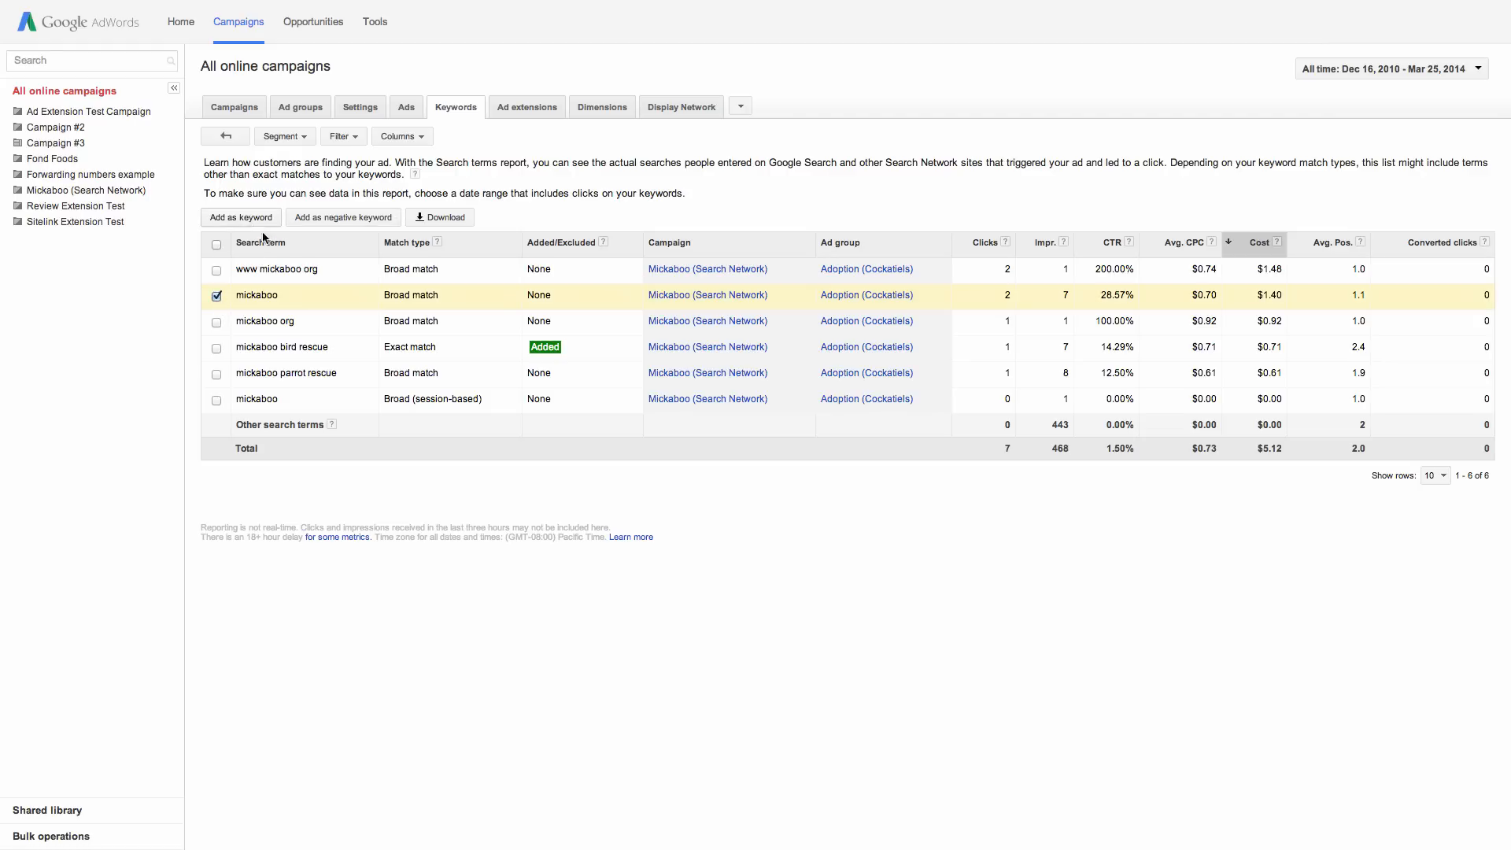
left_click(241, 217)
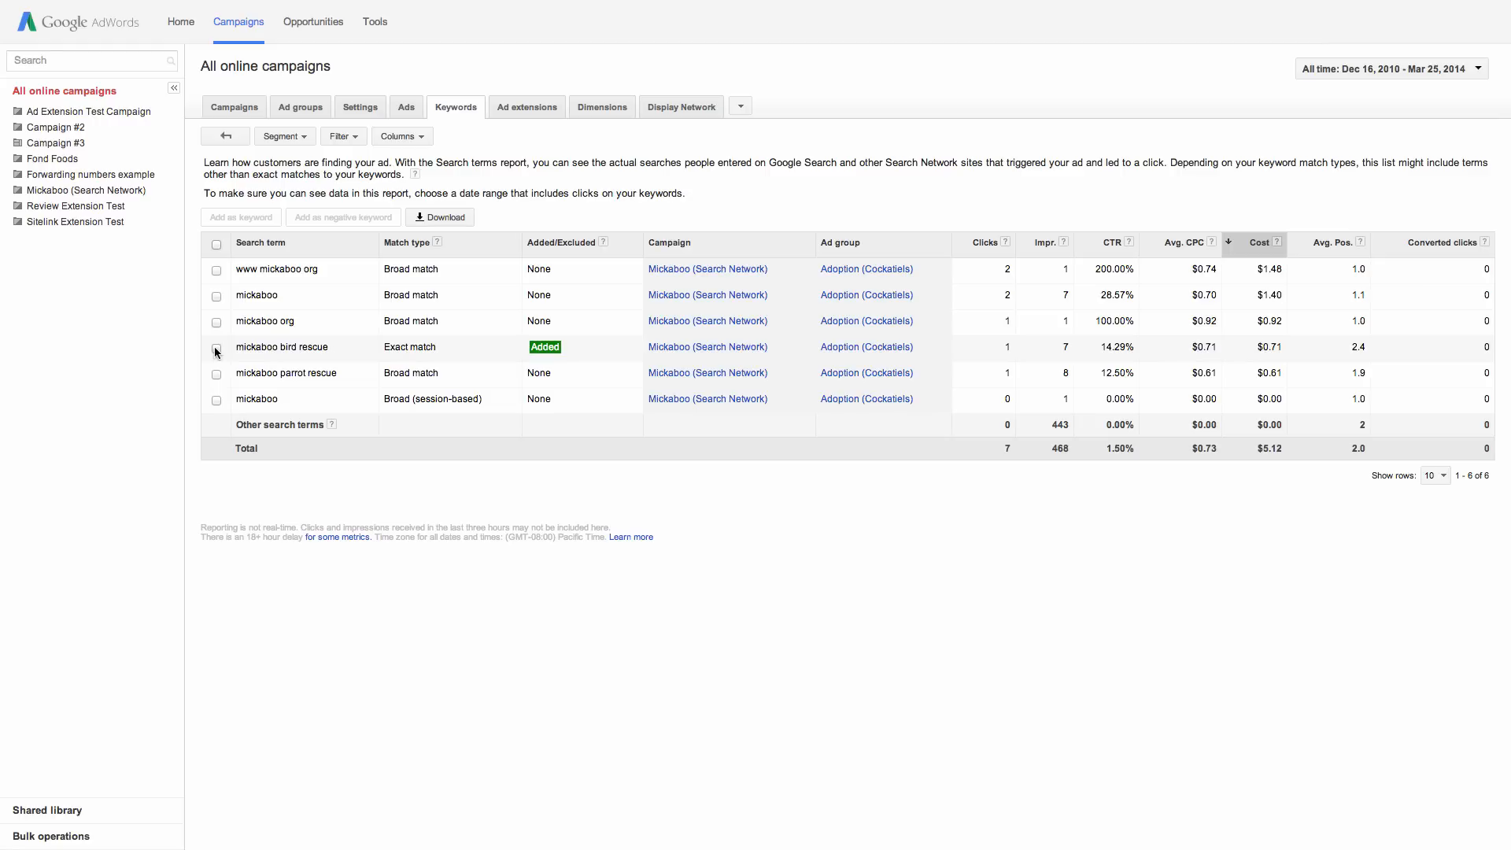
left_click(215, 346)
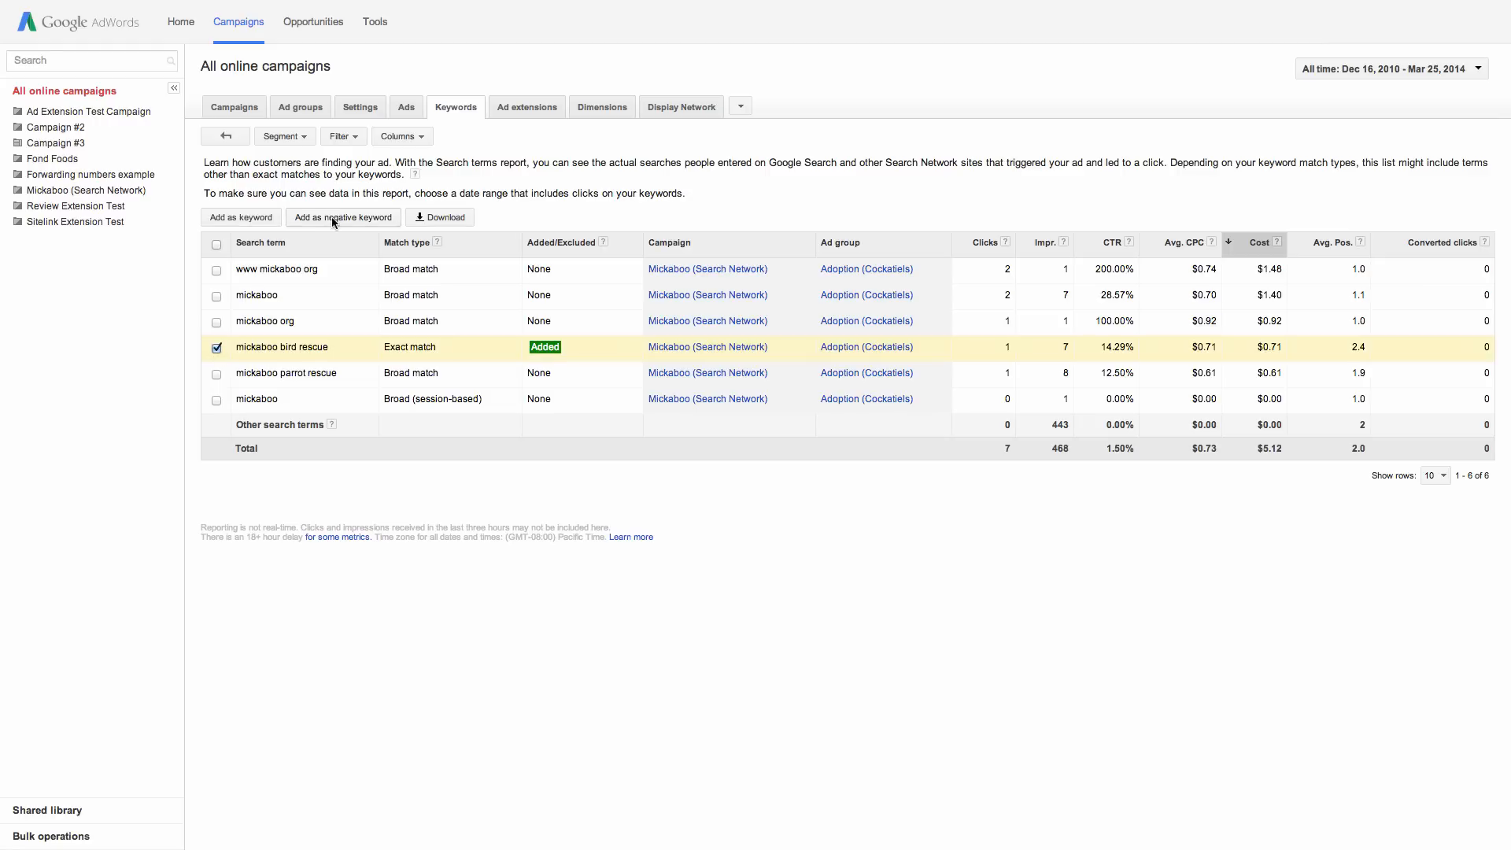
left_click(342, 217)
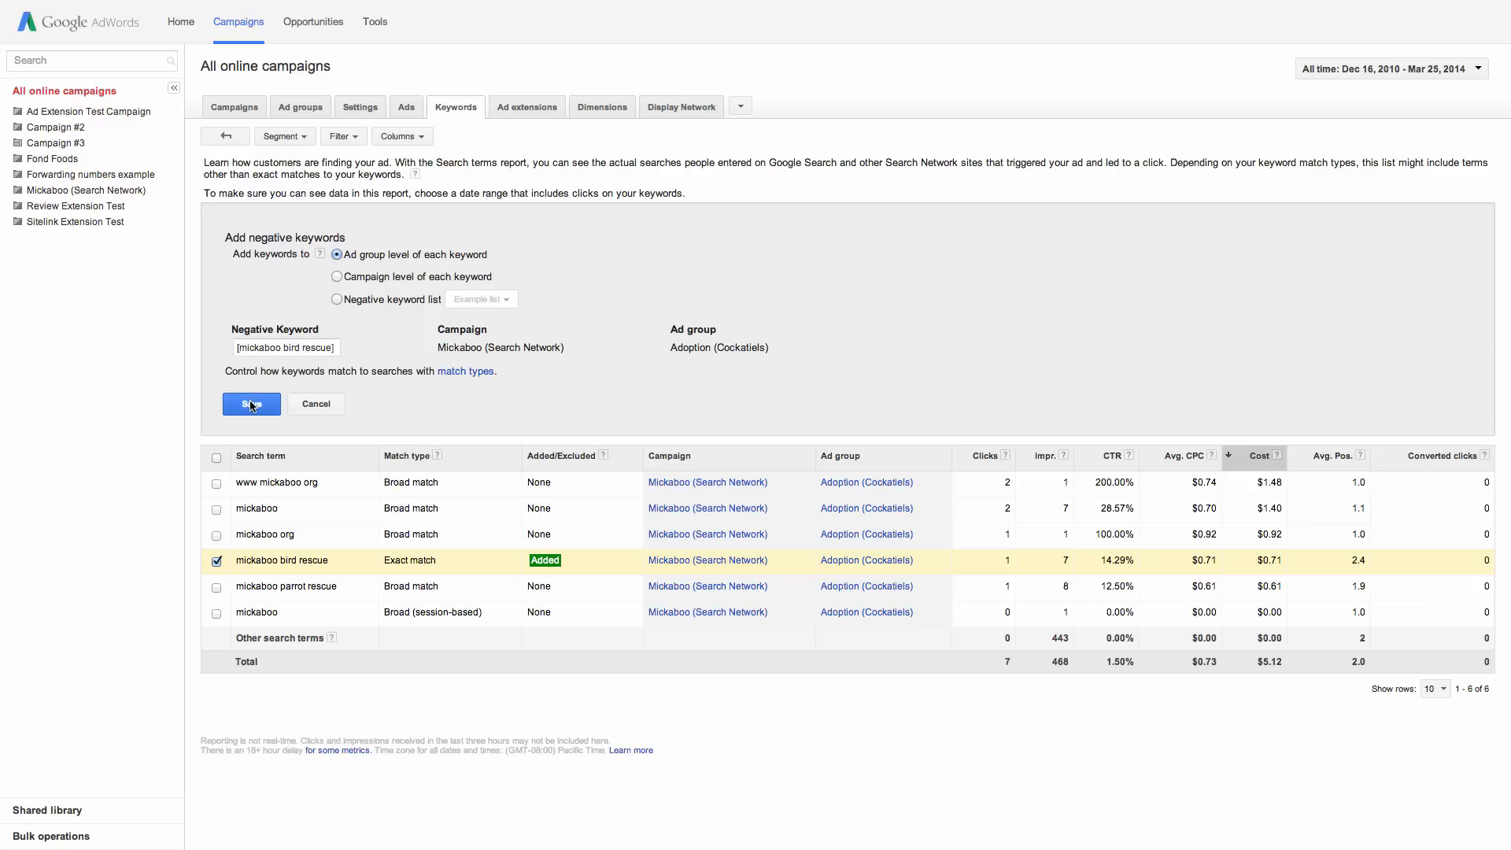
left_click(250, 403)
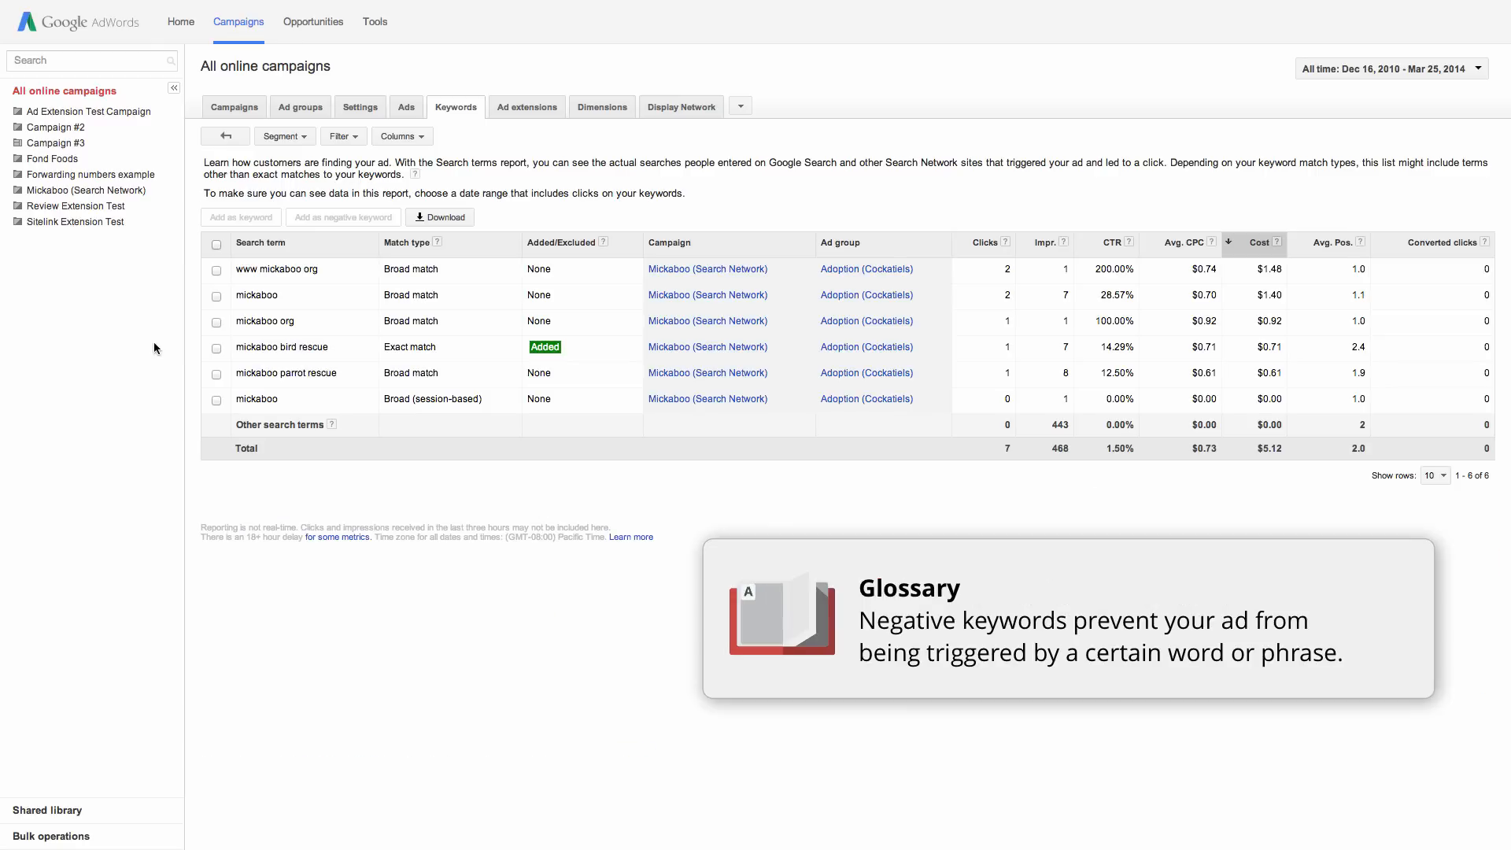